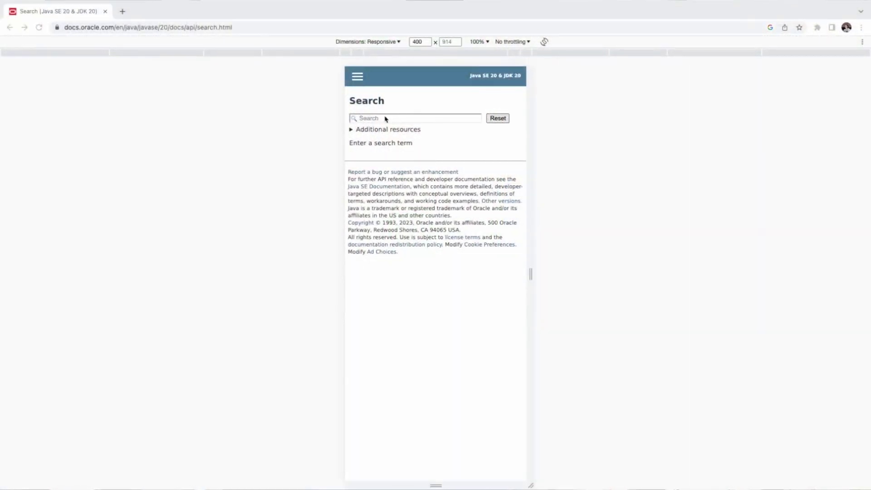
- Search the API for 'S' and go to the StringBuffer result among 2,500+ matches
{"action": "type", "text": "St"}
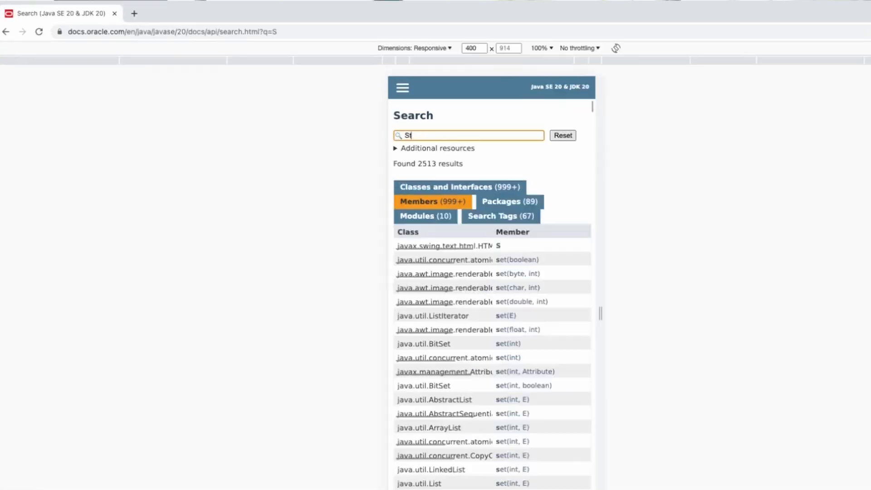
{"action": "left_click", "coordinate": [731, 55]}
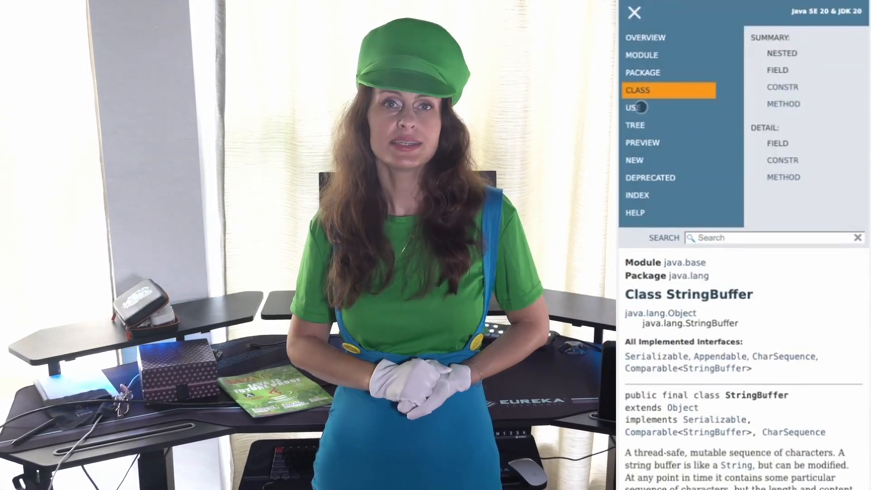
- Show the Preview API page with only JEP 432/433 (Record Patterns, switch pattern matching) ticked, hiding Foreign Function & Memory
{"action": "left_click", "coordinate": [642, 143]}
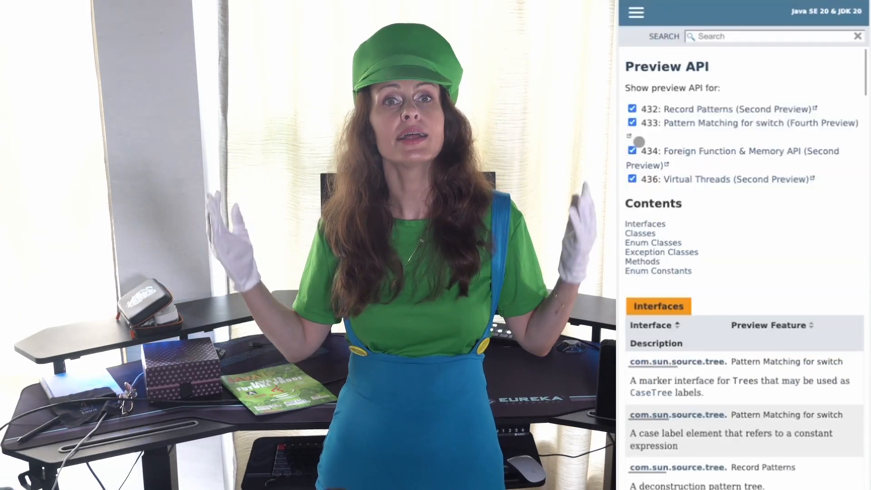
{"action": "left_click", "coordinate": [772, 36]}
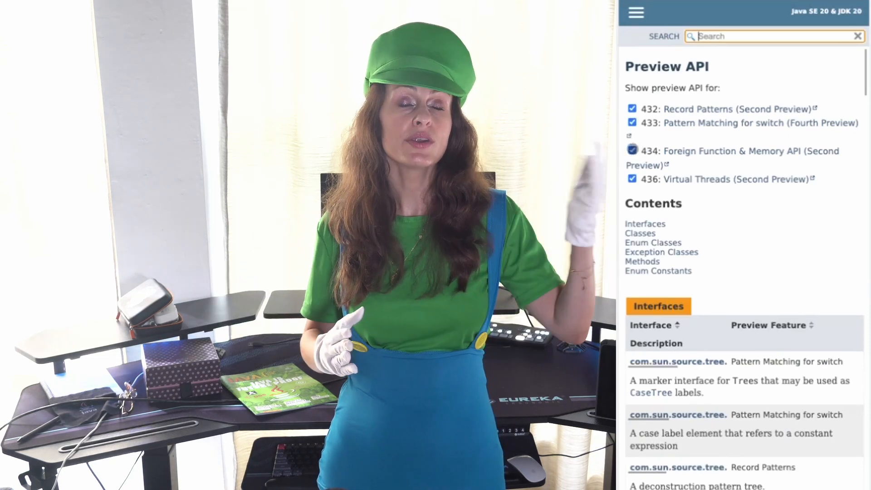
{"action": "left_click", "coordinate": [631, 150]}
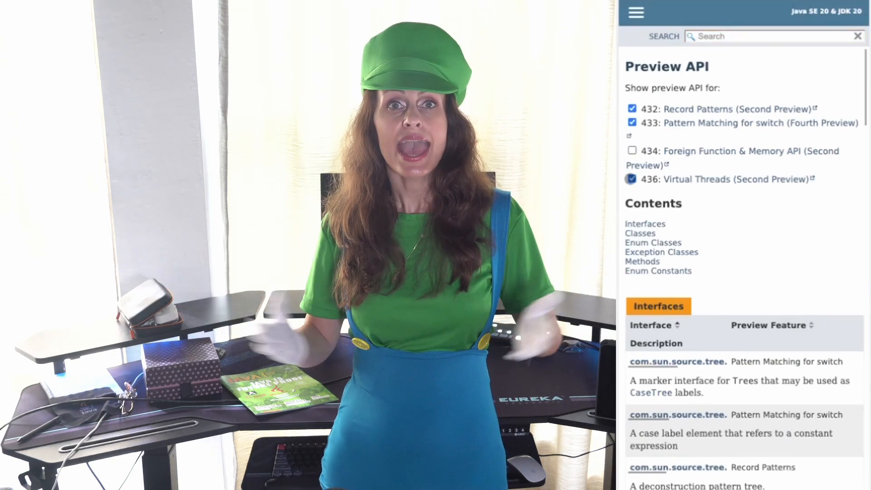
{"action": "scroll", "scroll_direction": "down", "scroll_amount": 3}
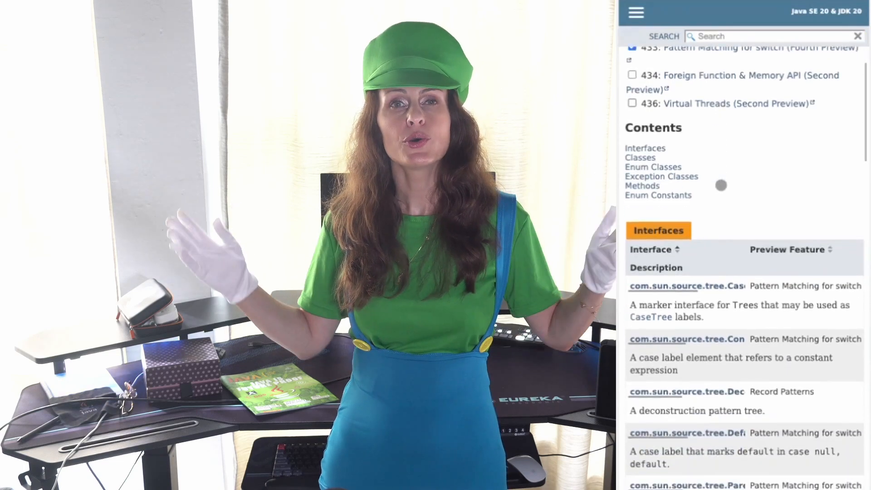
{"action": "scroll", "scroll_direction": "down", "scroll_amount": 3}
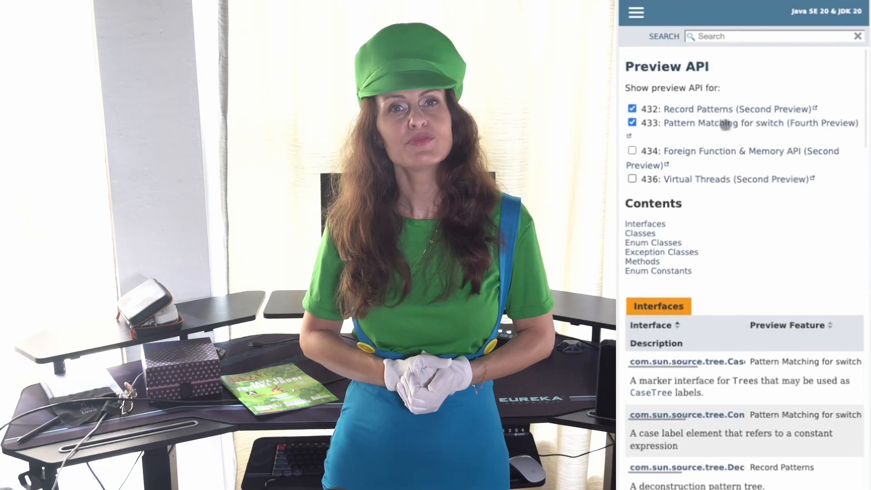
{"action": "left_click", "coordinate": [739, 123]}
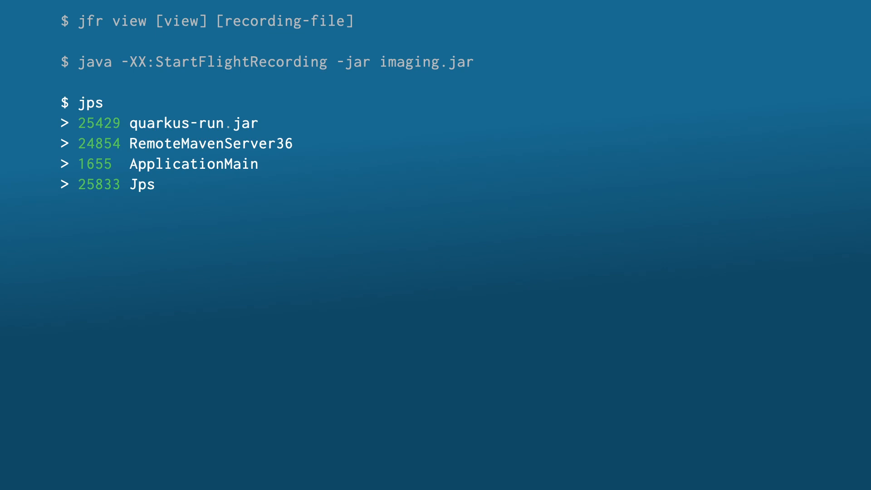
- Add 'jcmd quarkus-run.jar JFR.view hot-methods' and 'jcmd 25429 JFR.view maxage=1h maxsize=2000MB gc-pauses' to the slide
{"action": "type", "text": "jcmd quarkus-run.jar JFR.view hot-methods"}
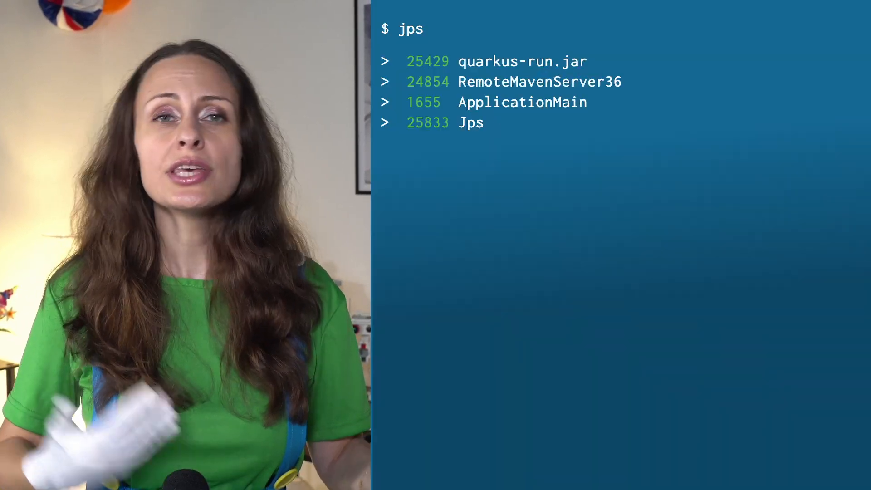
{"action": "type", "text": "jcmd 25429 JFR.view maxage=1h maxsize=2000MB gc-pauses"}
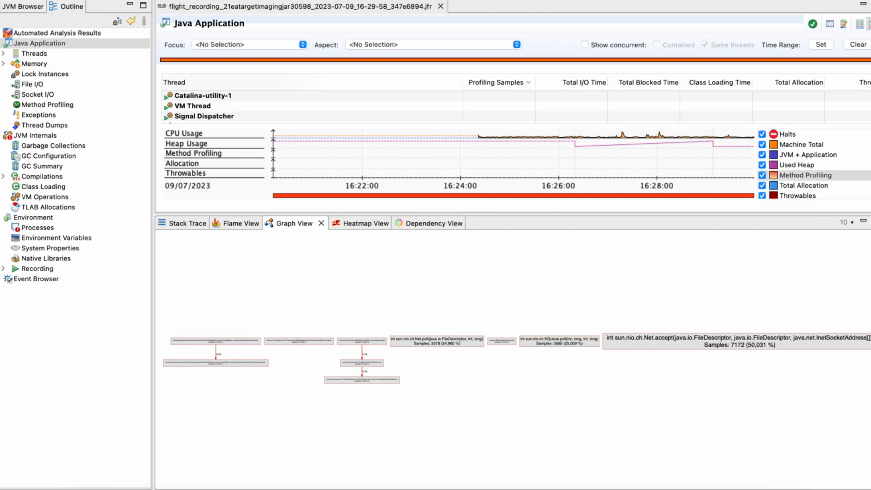
- Show the stack samples in Flame View and reweight the flame graph by a different attribute such as Allocation Size
{"action": "left_click", "coordinate": [842, 222]}
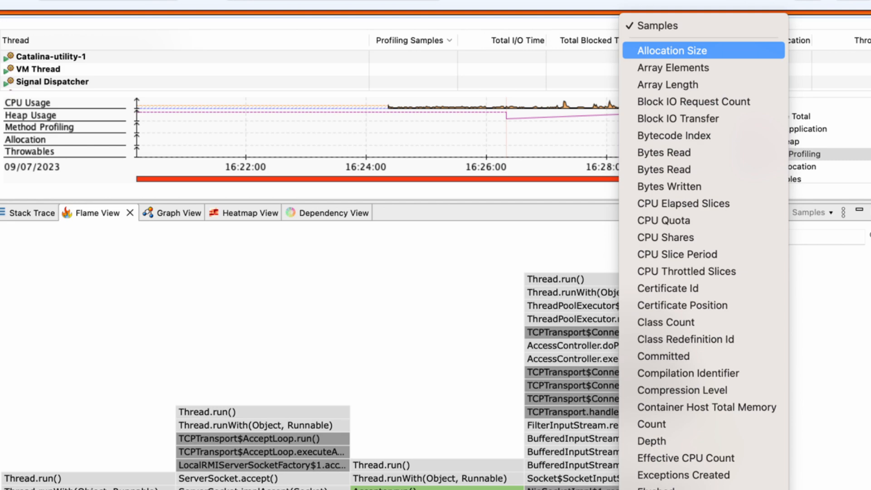
{"action": "left_click", "coordinate": [673, 50]}
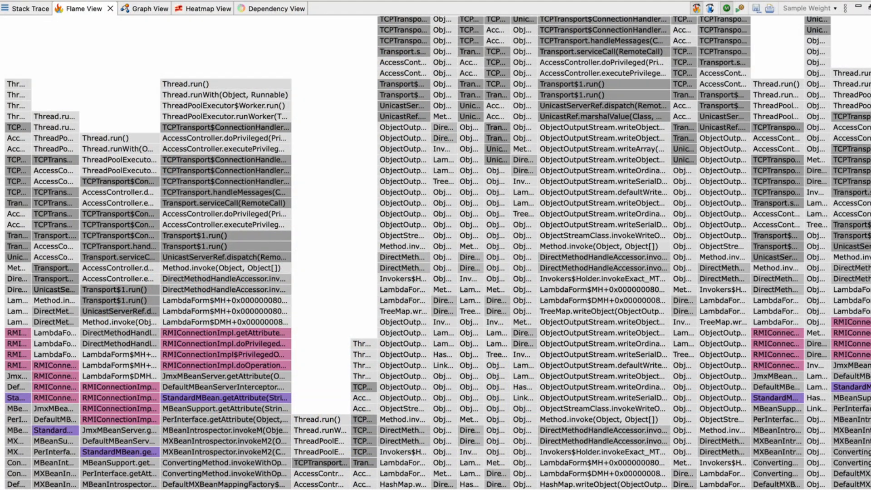